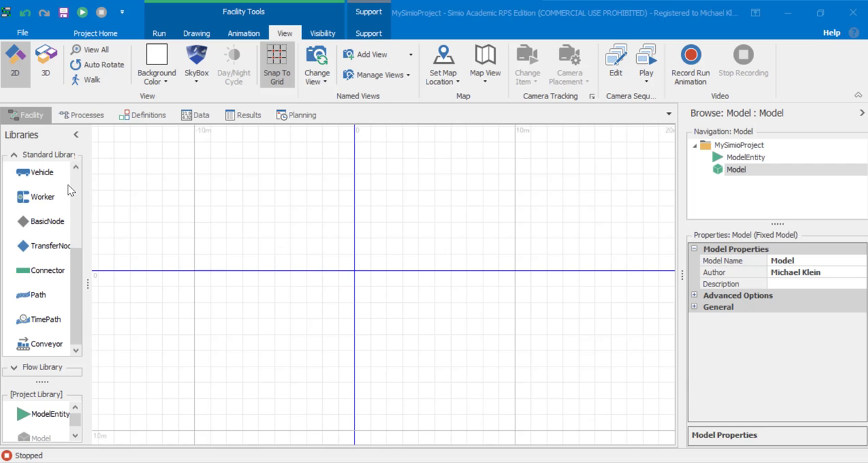
Step: Drop Source1 at the upper left of the grid and Source2 directly below it
scroll(up, 3)
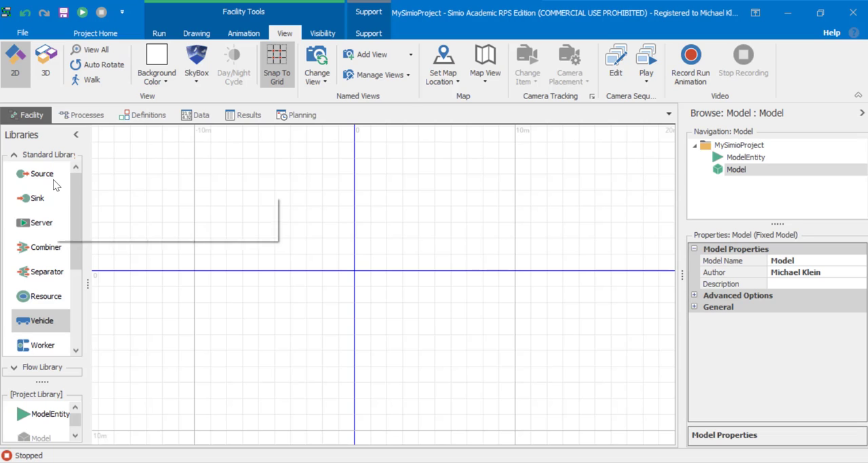
drag(42, 173, 266, 190)
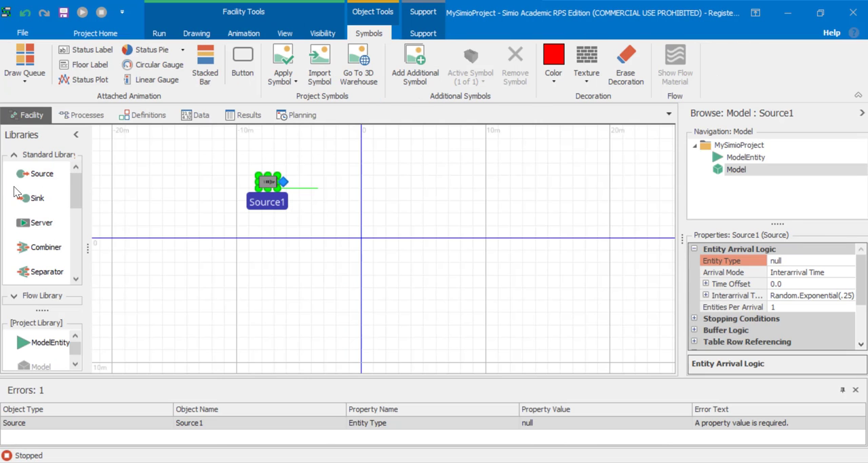
drag(41, 173, 266, 289)
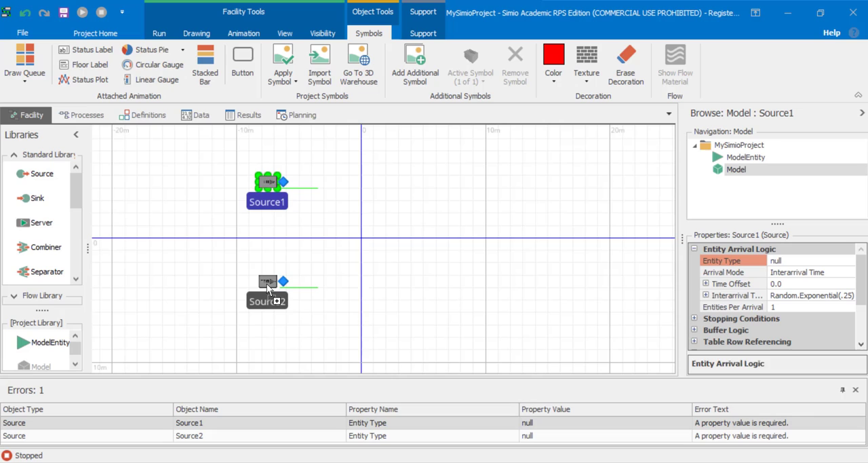
click(266, 281)
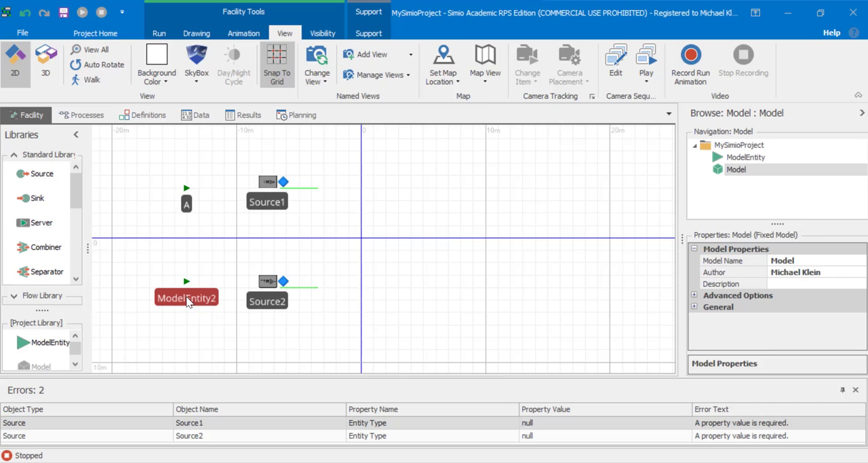
Step: Rename the second model entity to B
click(186, 294)
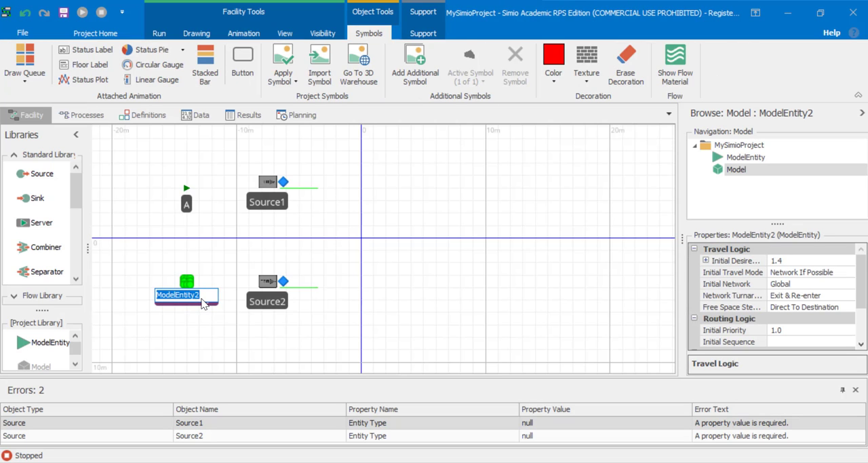
click(284, 33)
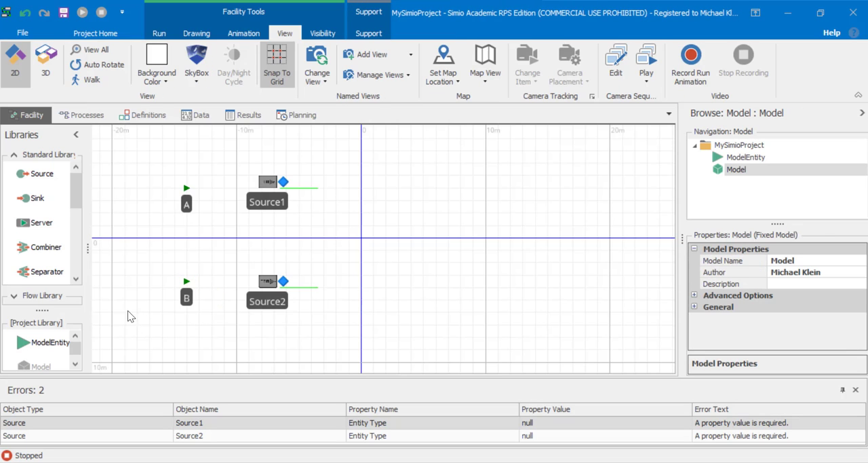
scroll(down, 3)
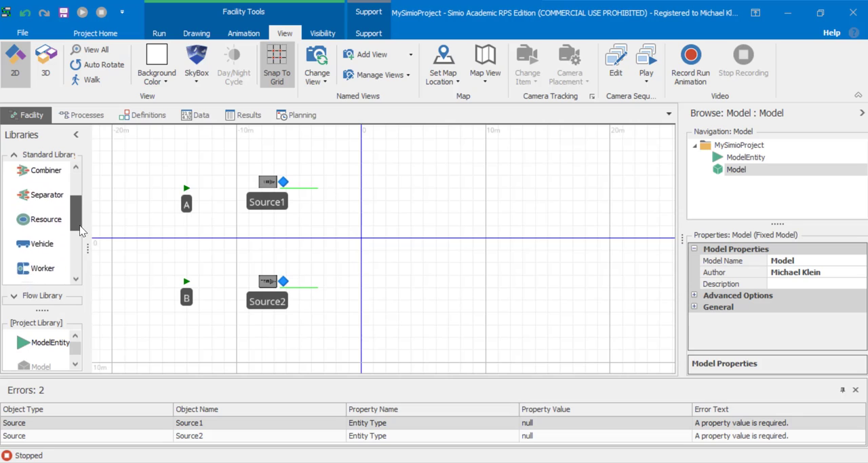
Step: Place BasicNode1 at the grid centre, Server1 to its lower right, and Sink1 at upper right
scroll(down, 3)
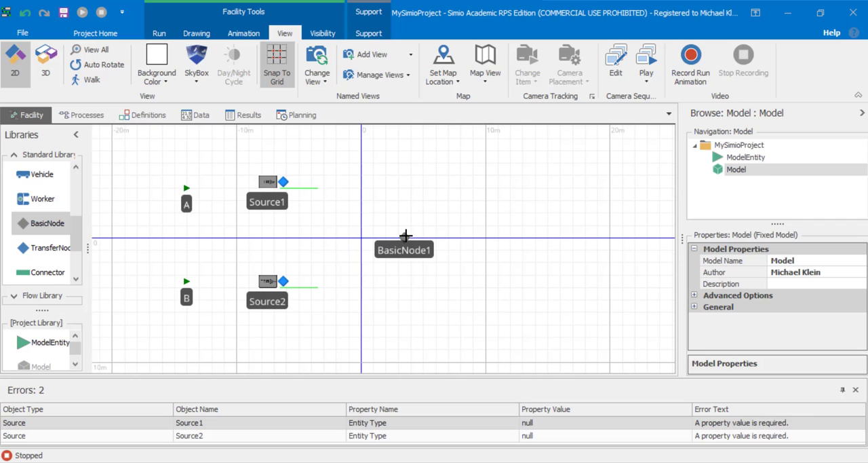
click(410, 243)
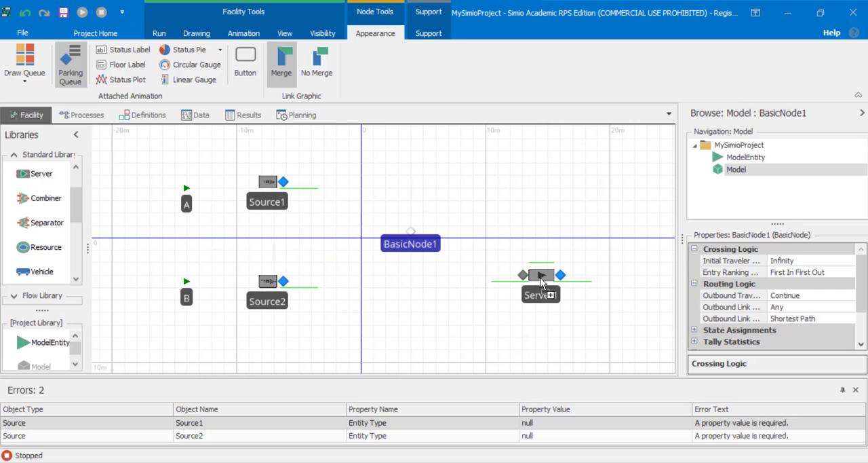
click(529, 285)
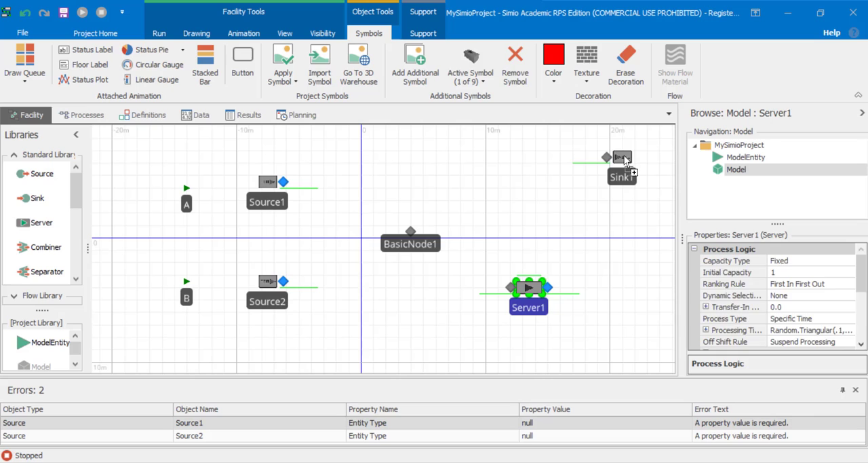
click(622, 158)
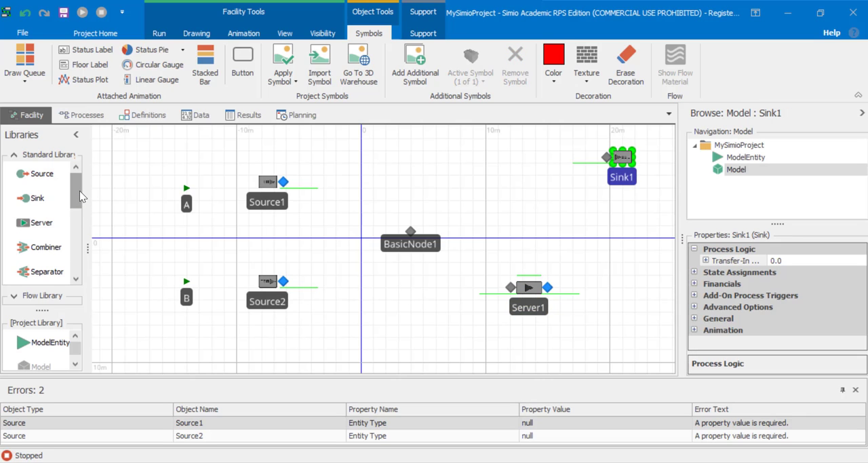
scroll(down, 3)
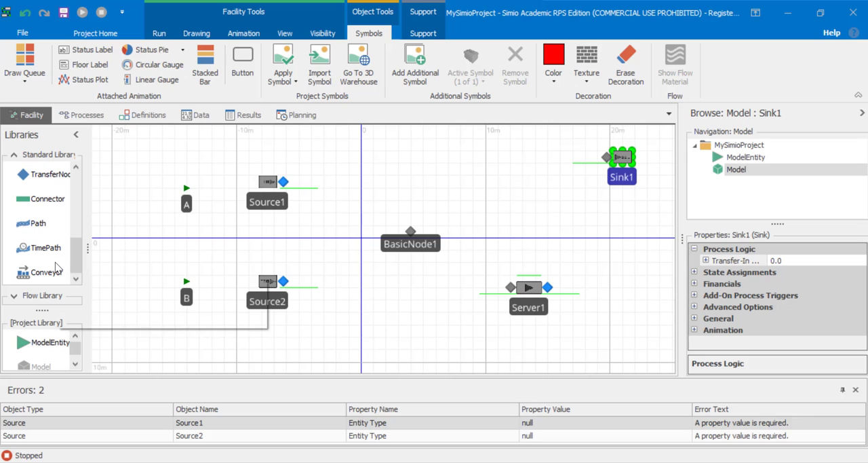
mouse_move(47, 273)
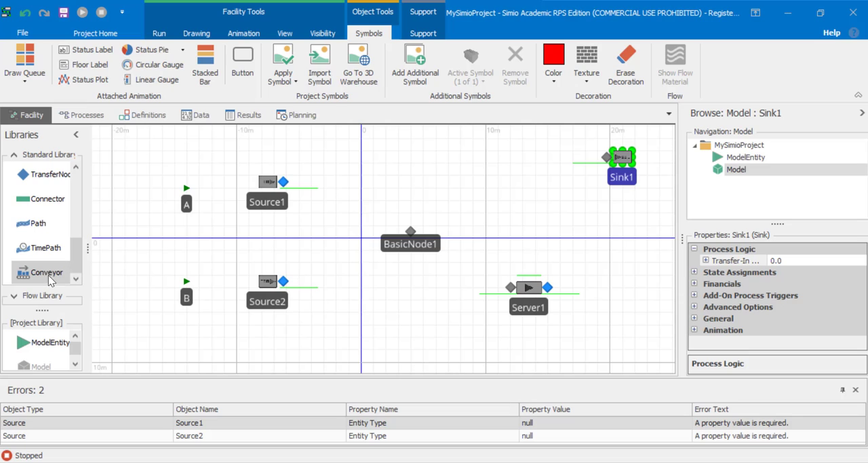
mouse_move(281, 183)
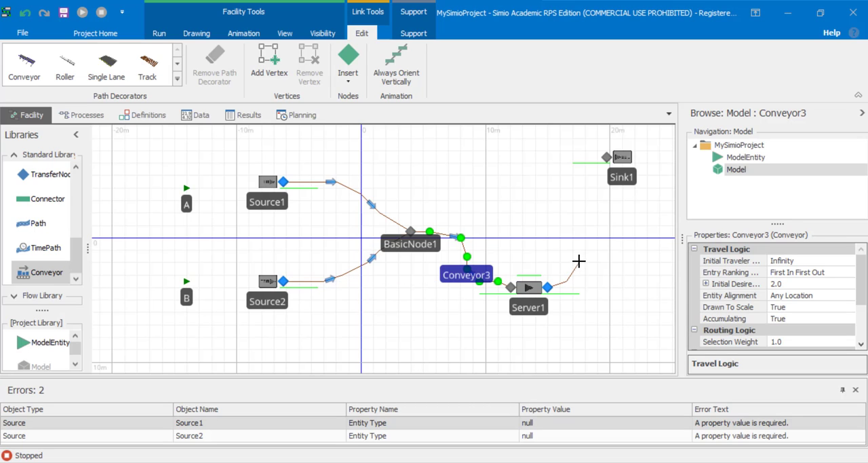
Step: Draw the conveyor from Server1 up to Sink1
drag(580, 262, 586, 172)
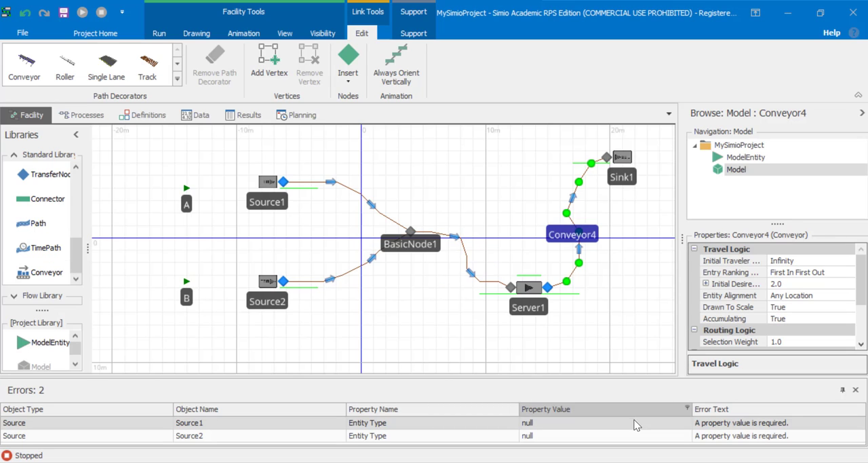
click(284, 32)
text(3)
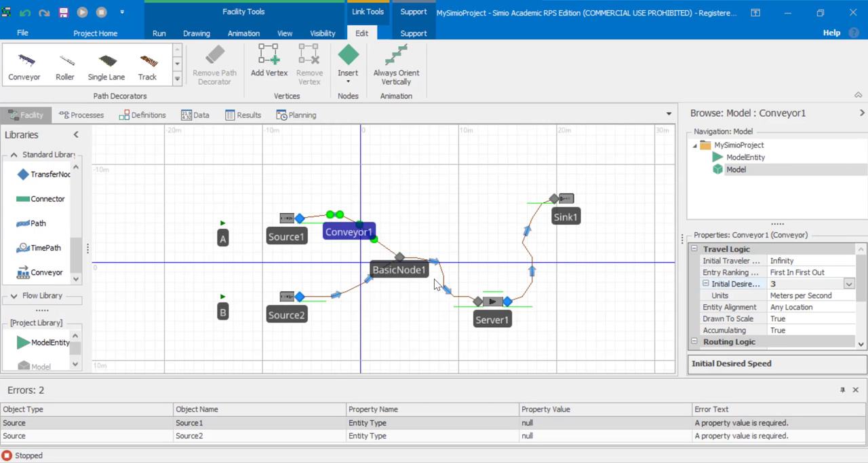
Step: Set Conveyor2's initial desired speed to 4 m/s
click(355, 299)
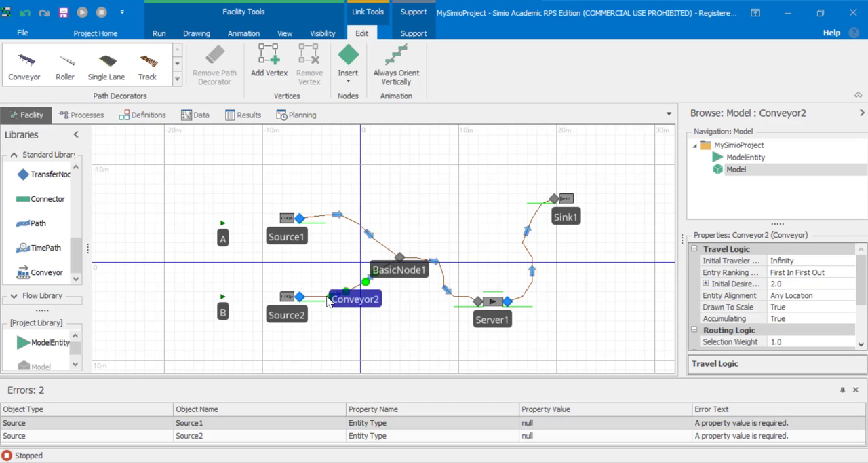
mouse_move(339, 321)
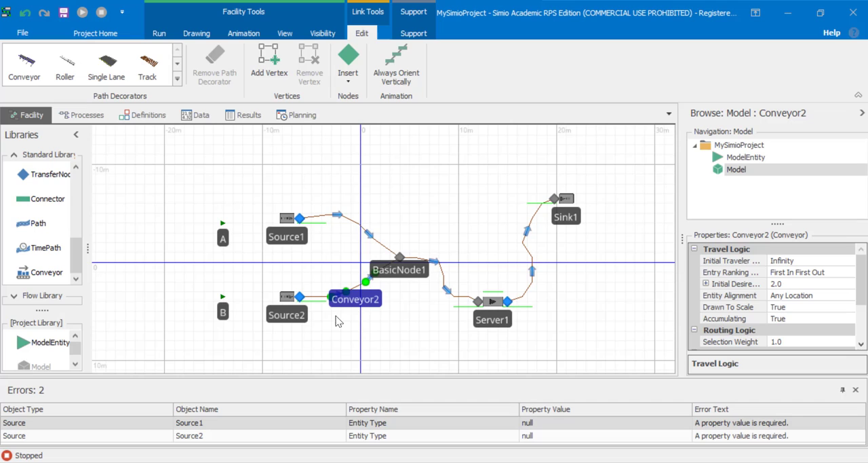
mouse_move(699, 323)
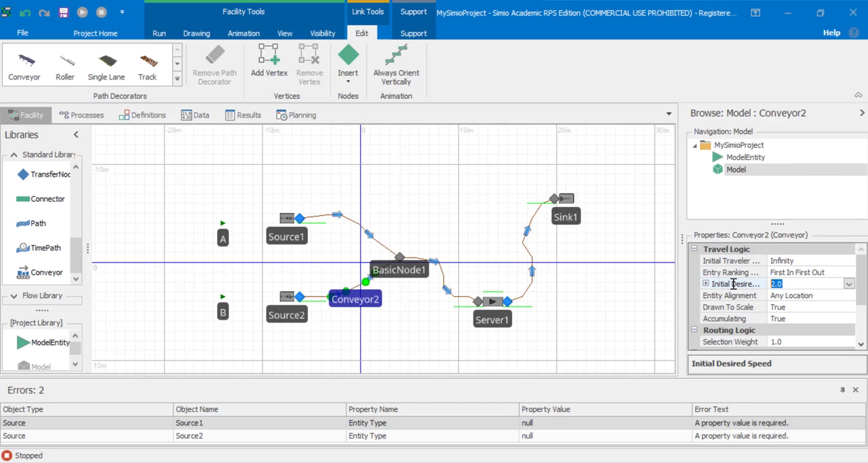
text(4)
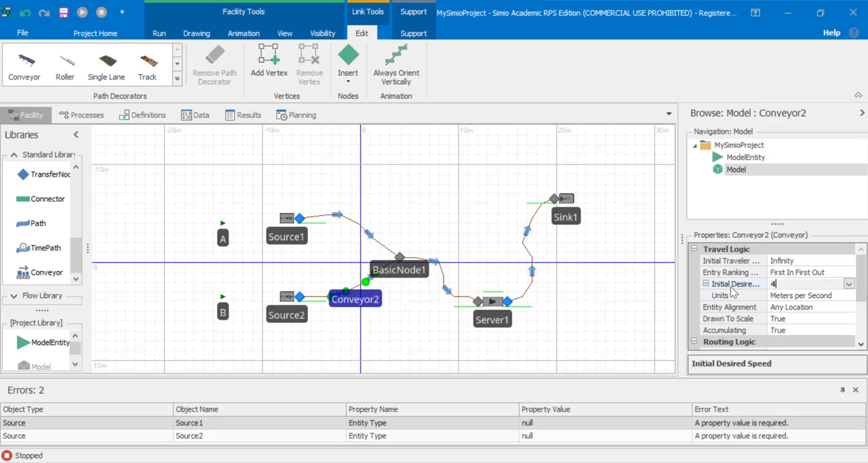
click(284, 32)
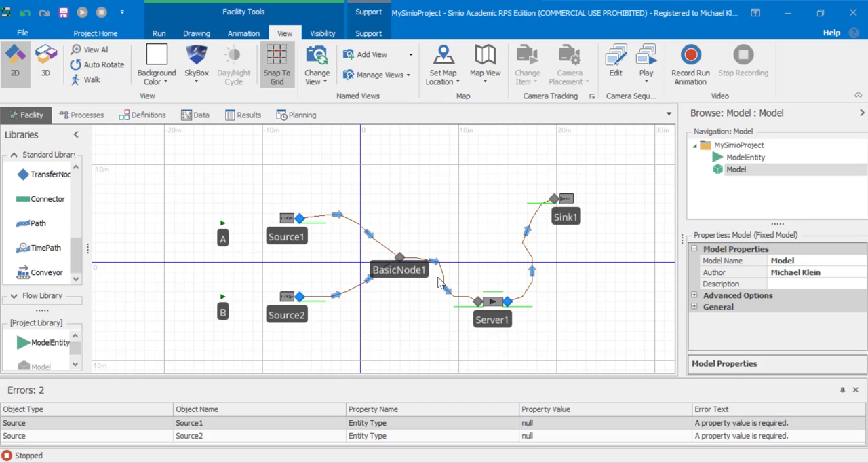
Step: Set Conveyor4's initial desired speed to 8 m/s
click(442, 294)
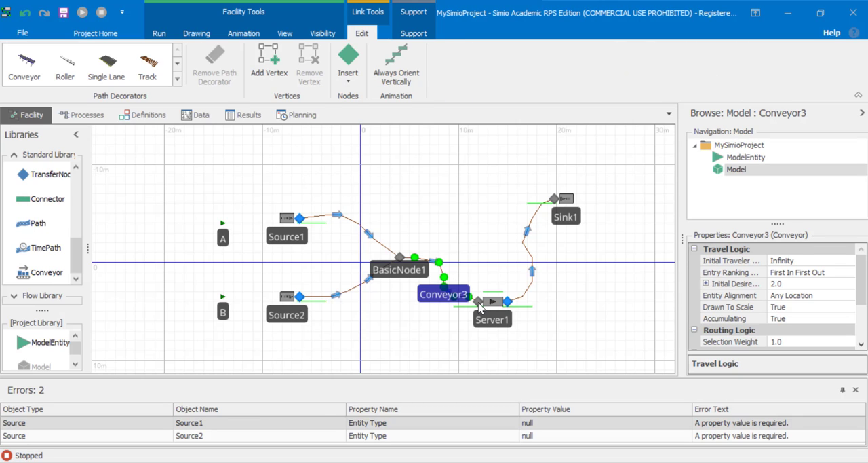
mouse_move(668, 300)
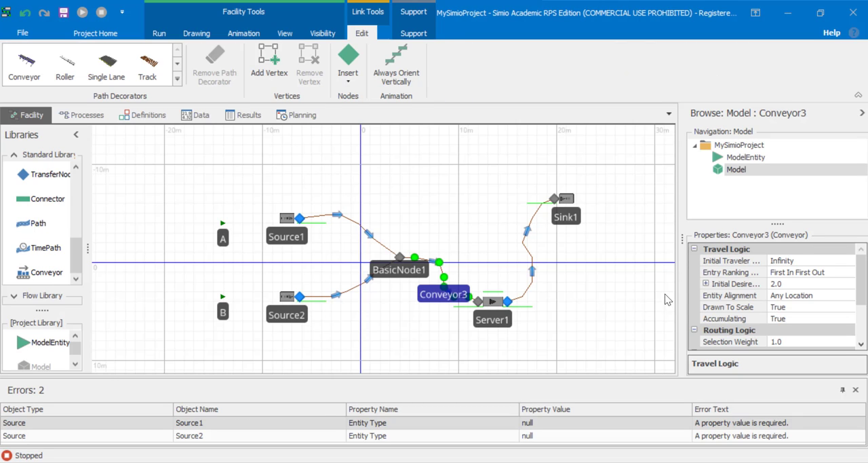
click(733, 283)
text(8)
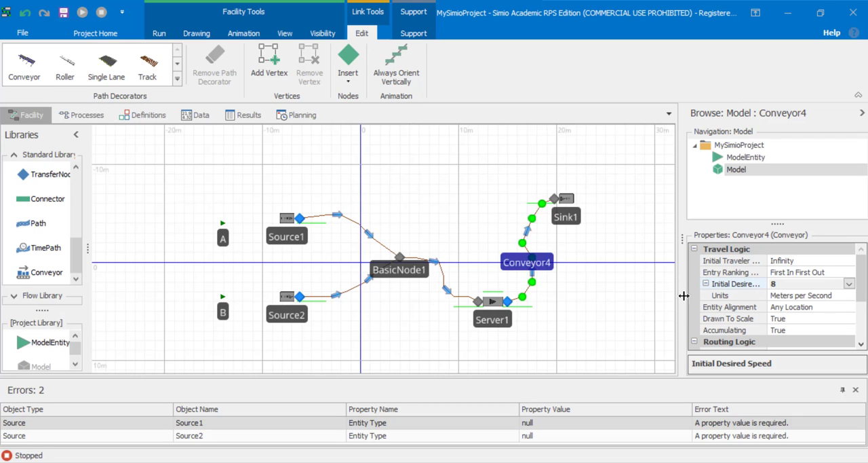
click(285, 33)
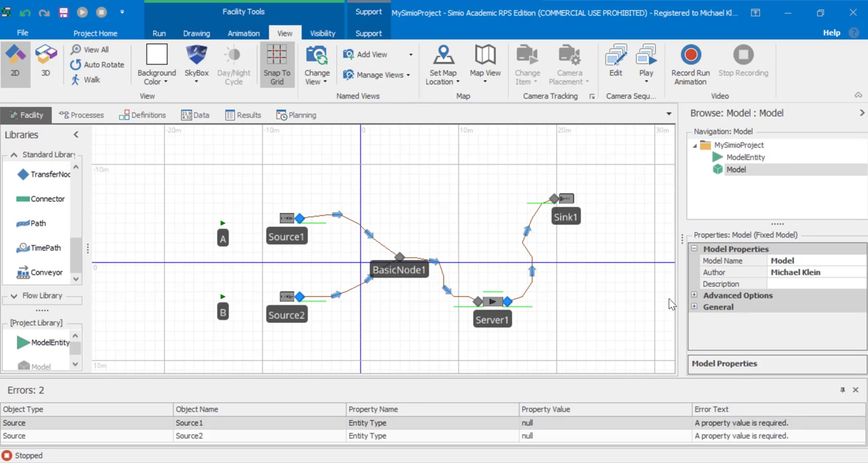
mouse_move(407, 246)
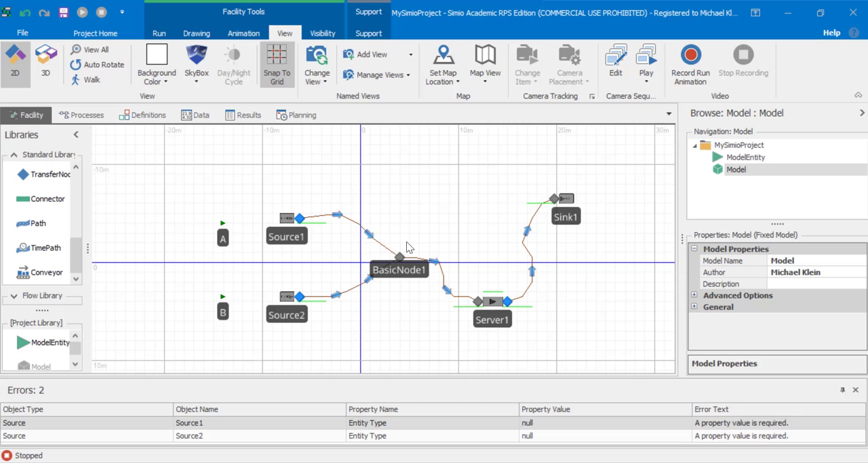
mouse_move(227, 228)
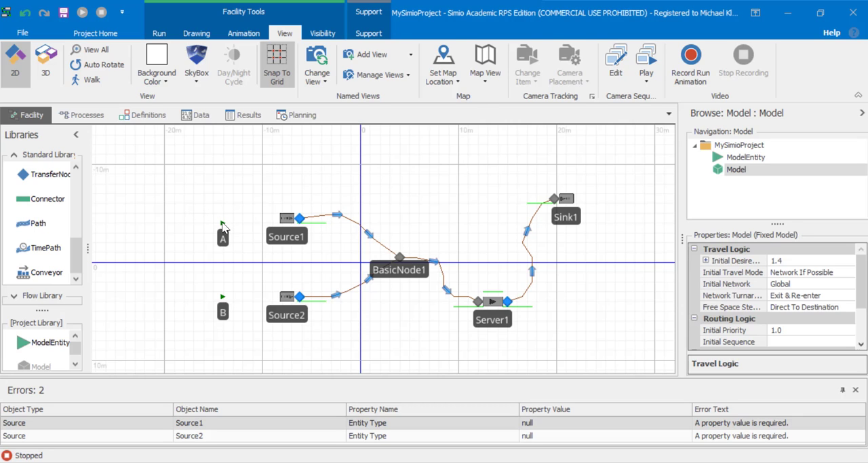
Step: Apply symbol Box5 to entity A and Box4 to entity B from the symbol gallery
click(223, 224)
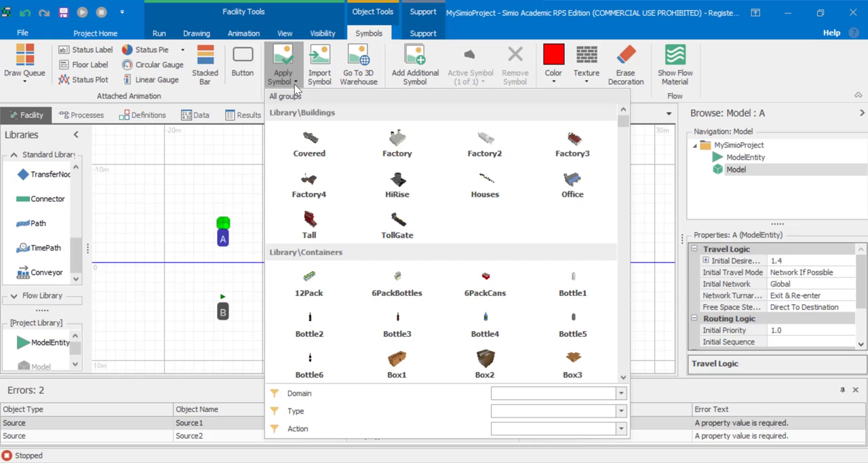
mouse_move(624, 126)
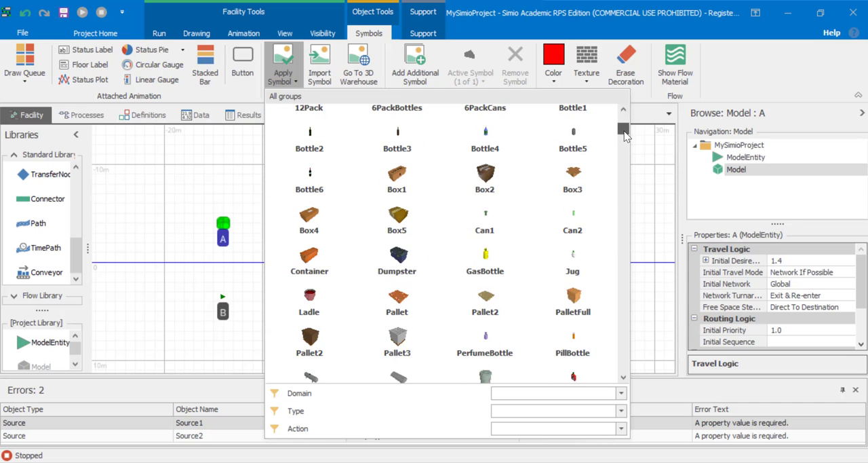
click(397, 214)
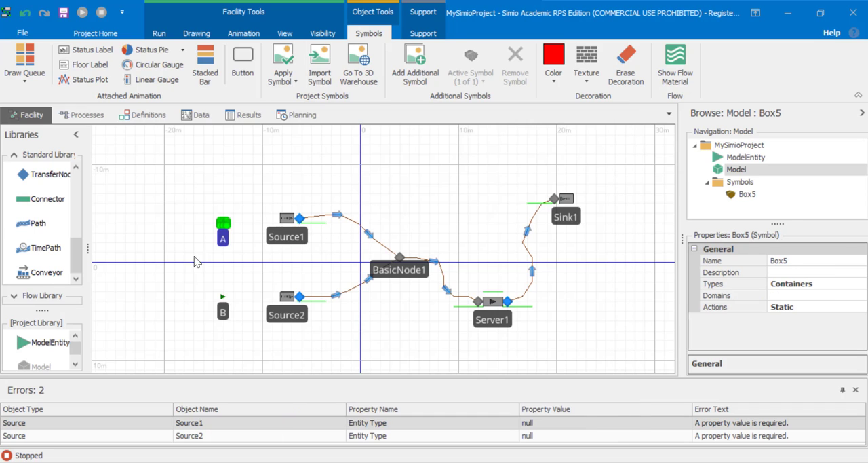
click(224, 299)
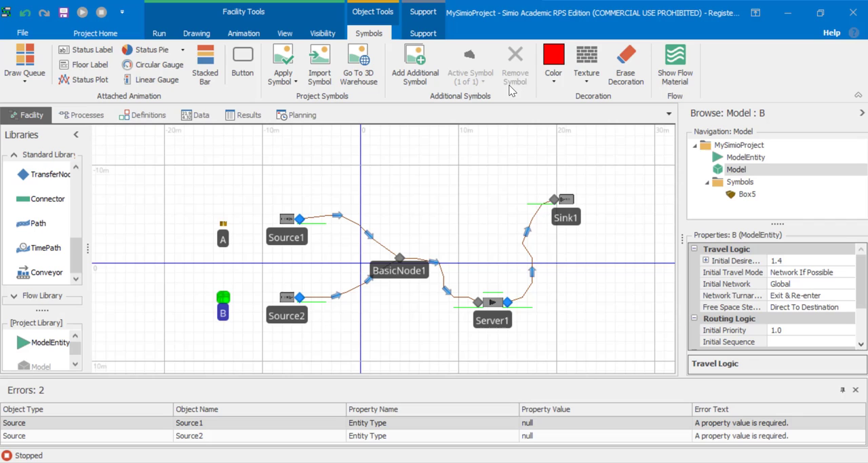
mouse_move(270, 93)
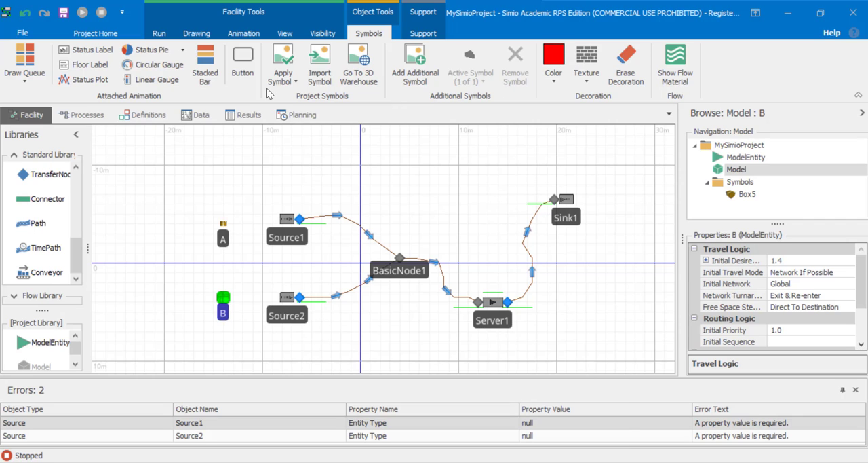
click(282, 64)
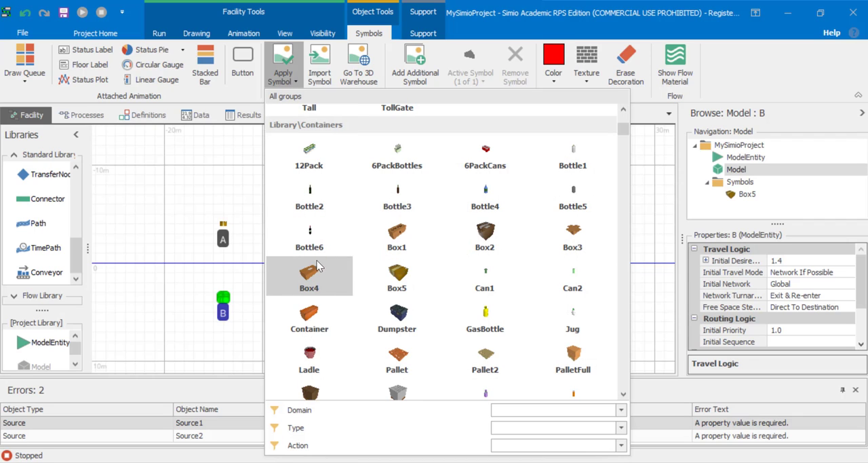
click(309, 274)
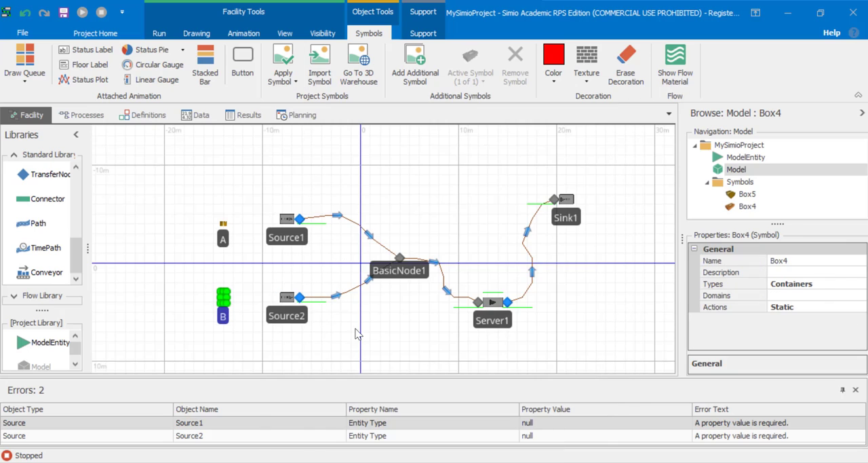
click(284, 32)
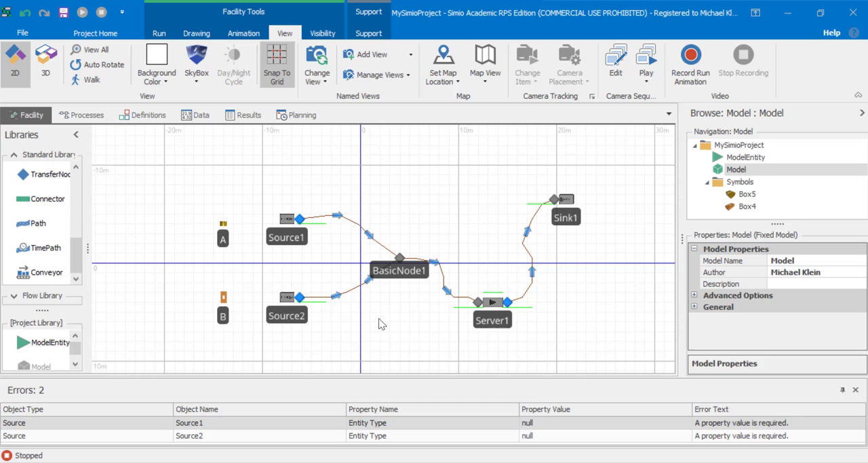
mouse_move(358, 229)
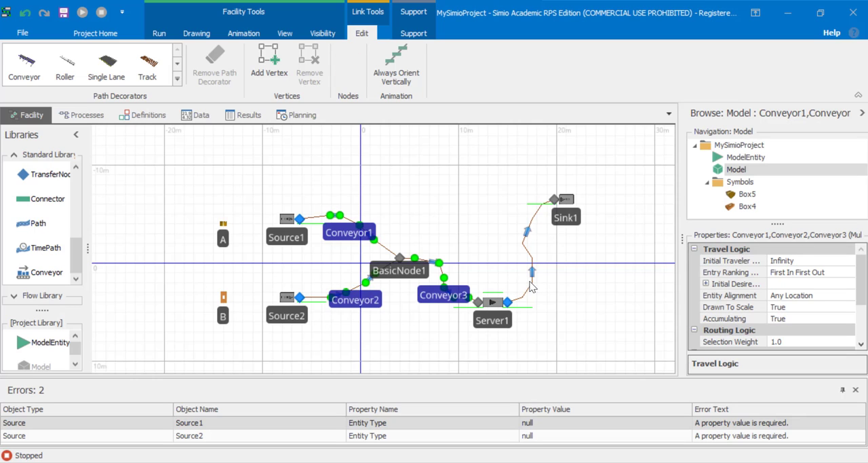
Step: Apply the Conveyor path decorator to all selected links
click(528, 263)
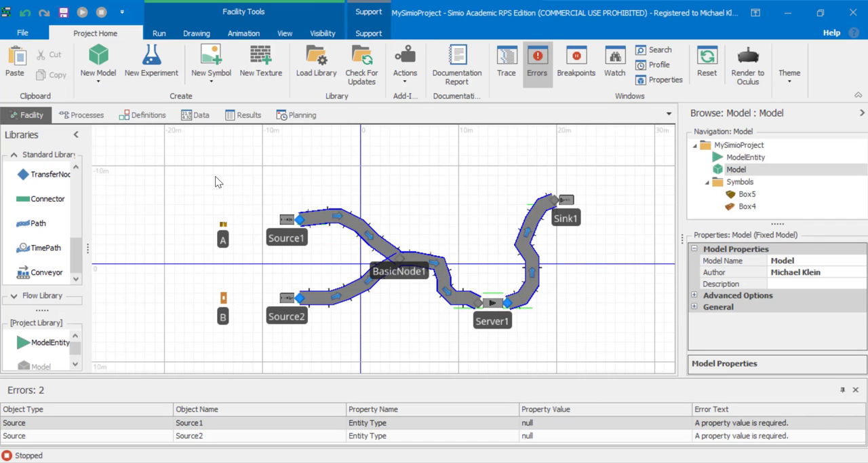
mouse_move(257, 215)
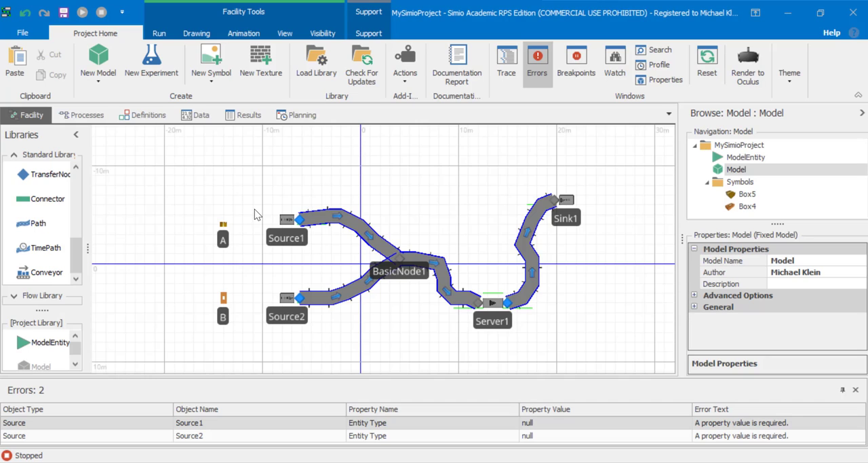
mouse_move(294, 217)
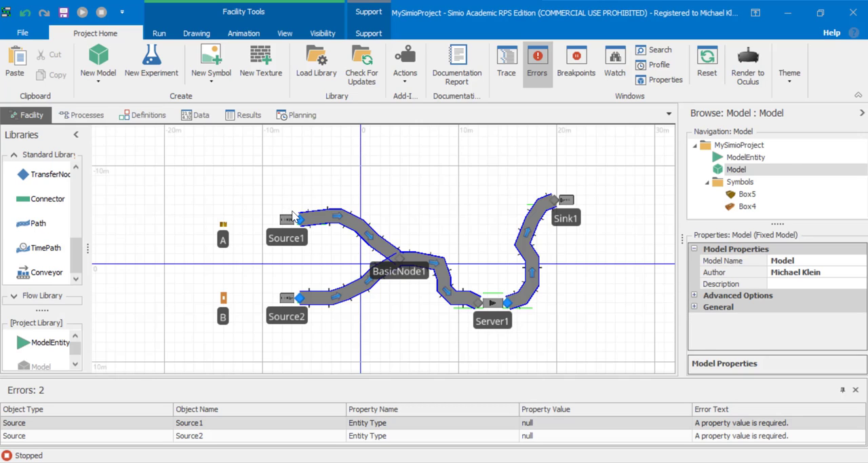
mouse_move(292, 222)
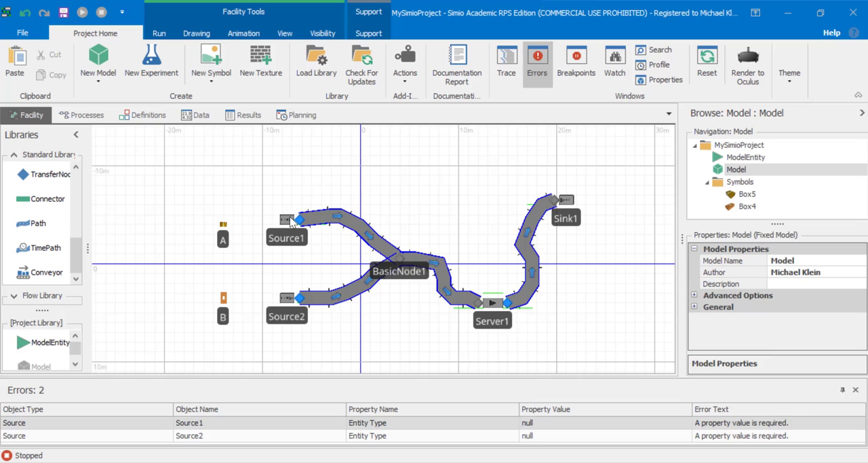
Step: Fill in Source1's Entity Type and set Source2's Entity Type to B
click(286, 219)
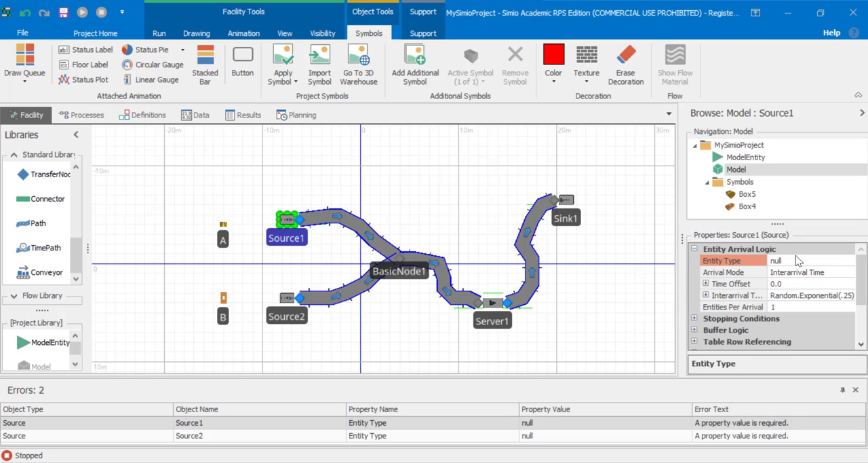
click(848, 260)
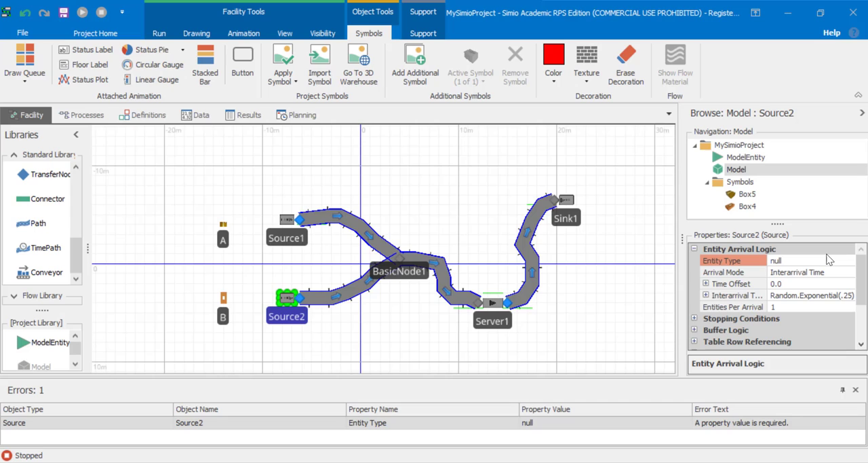
click(848, 261)
text(B)
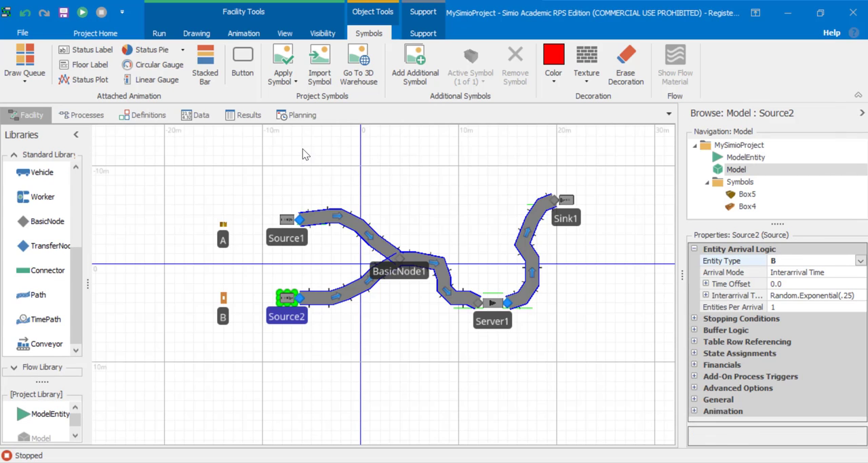
Step: Start the simulation run and lower the Speed Factor to 0.5
click(158, 33)
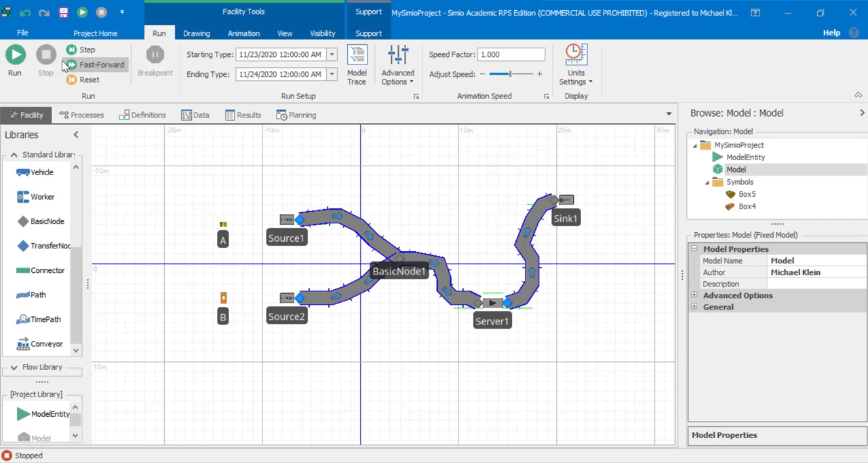
click(15, 56)
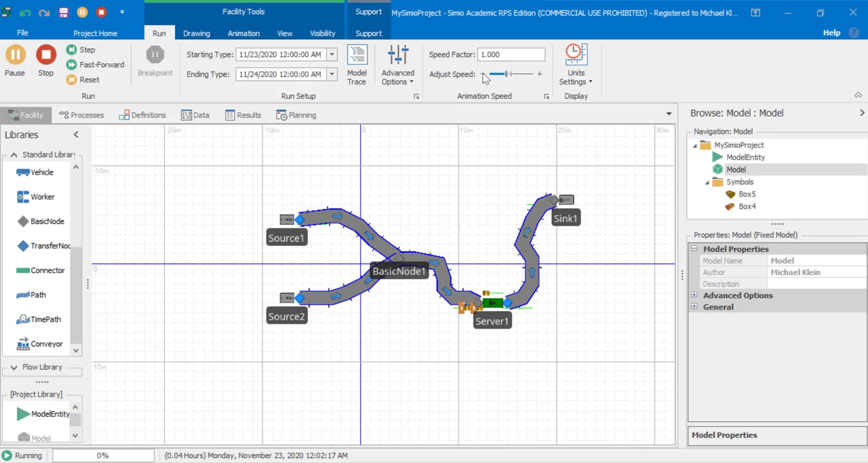
drag(505, 74, 497, 73)
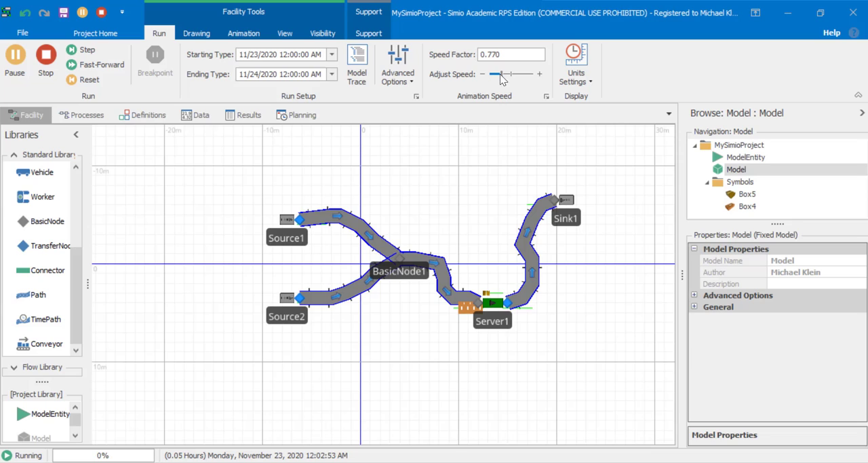
drag(497, 74, 491, 74)
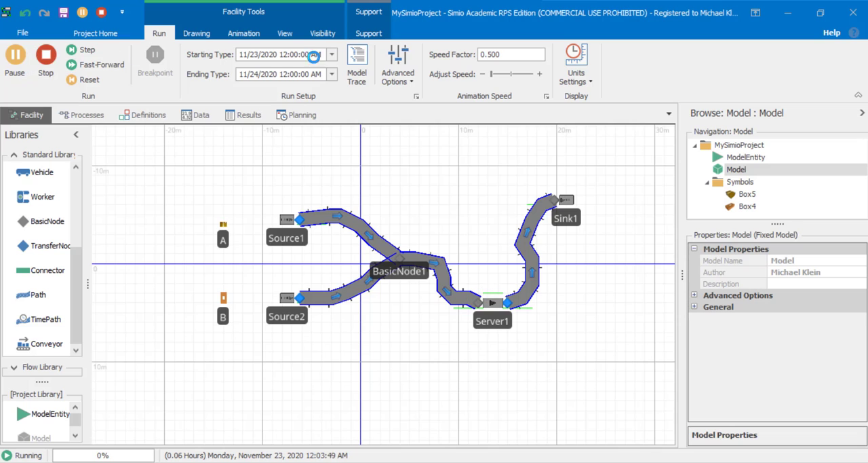
Step: Stop the 2D run and switch the facility to the 3D view
click(45, 61)
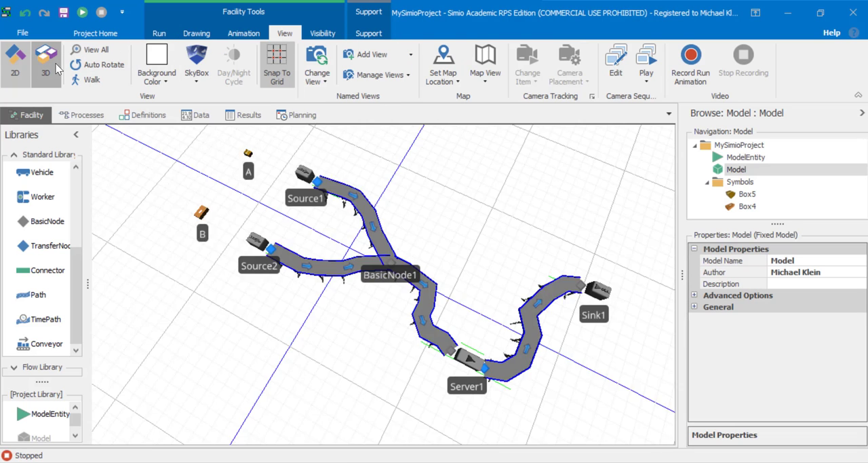
click(45, 61)
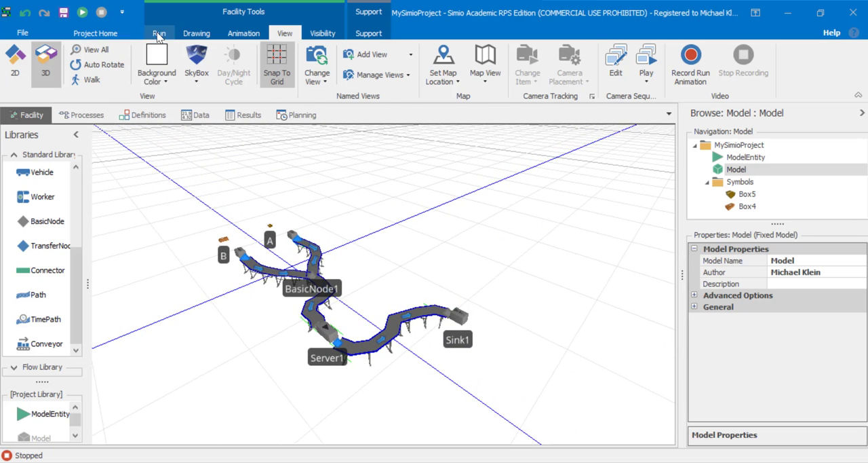
click(158, 32)
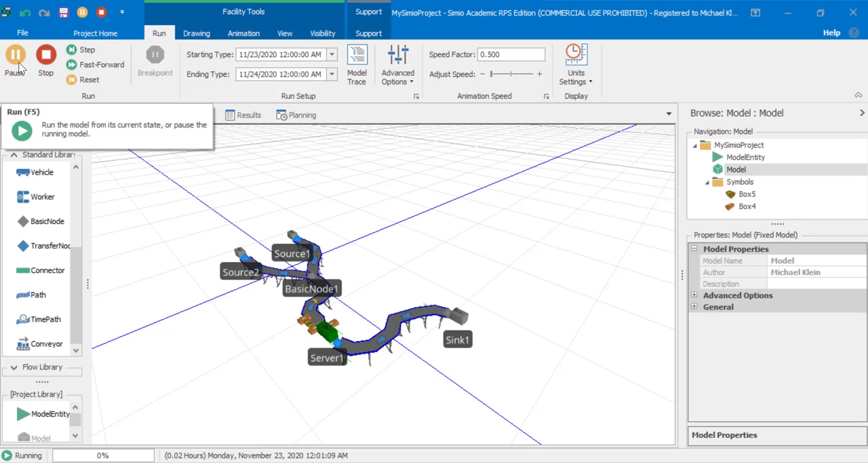
mouse_move(46, 61)
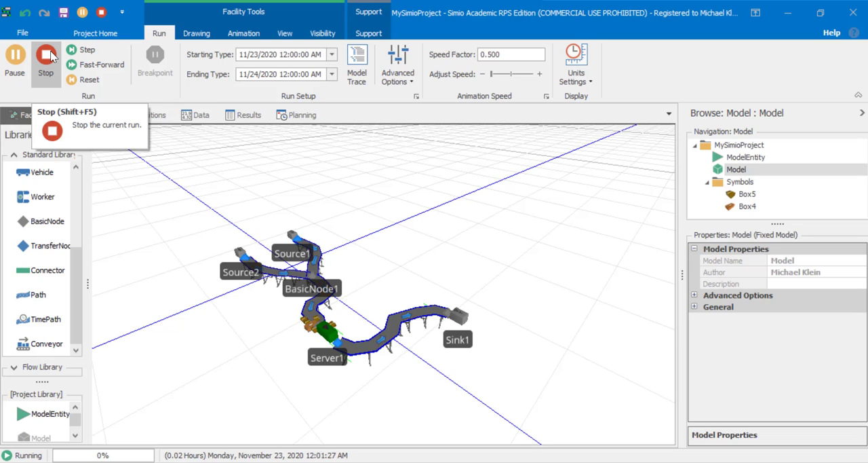
Step: Stop the 3D run and set the 3D view to rotate automatically
click(46, 61)
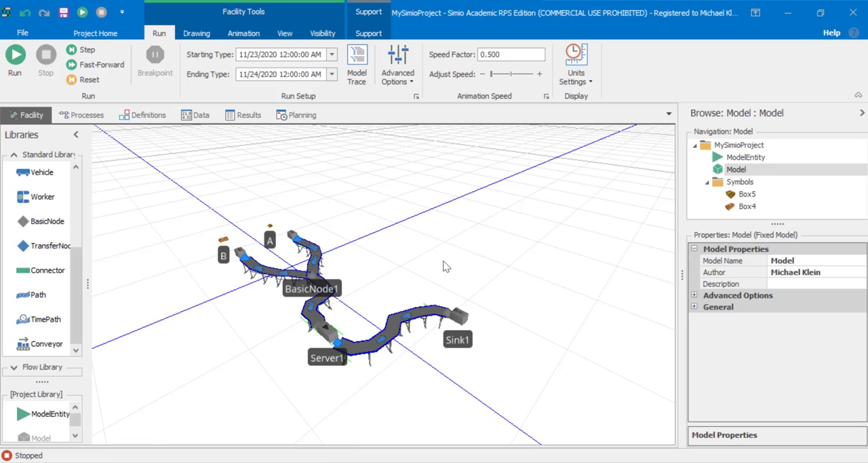
click(284, 33)
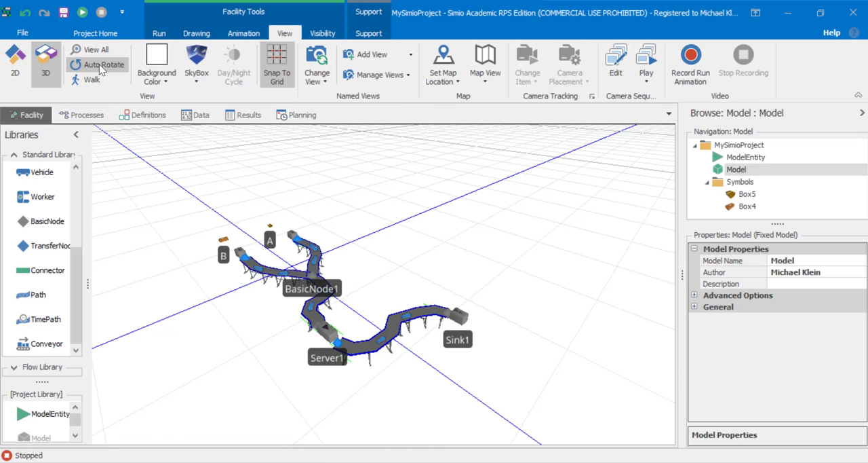
click(15, 61)
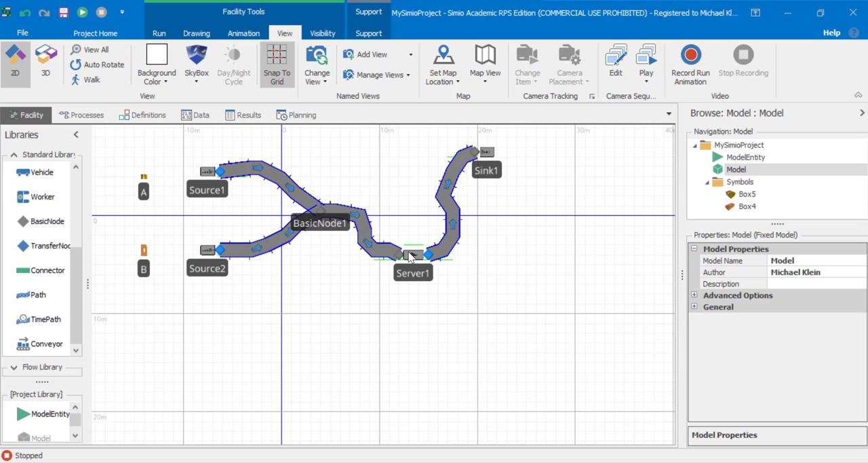
mouse_move(474, 255)
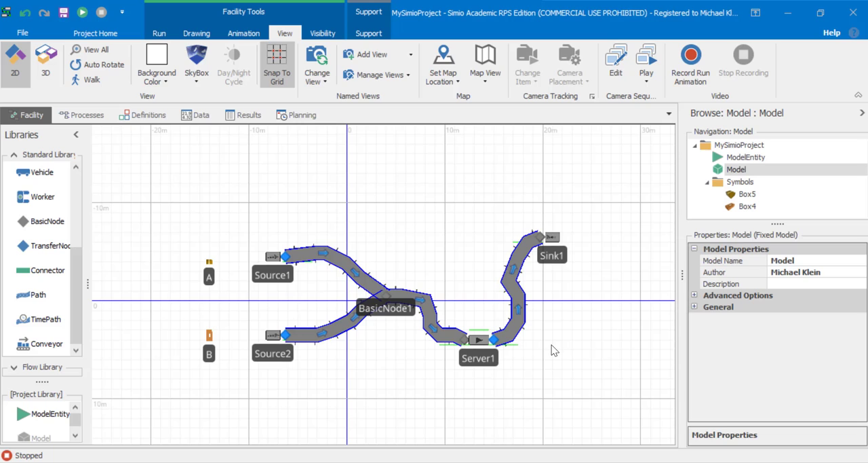
mouse_move(390, 170)
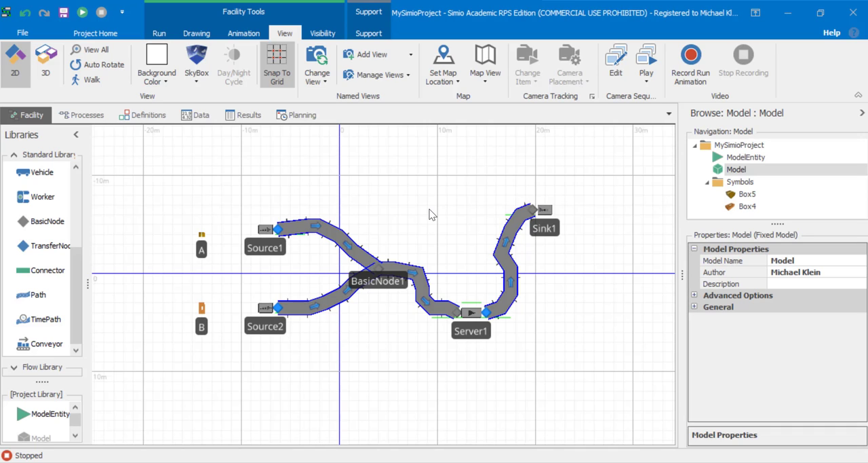
mouse_move(542, 319)
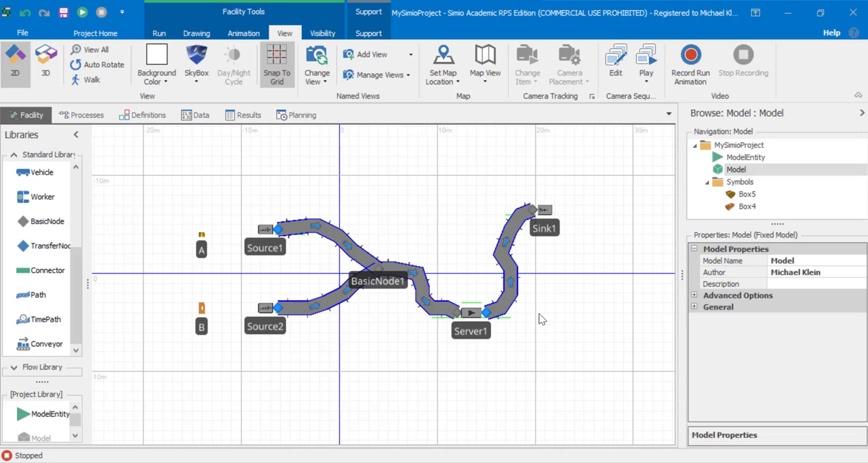